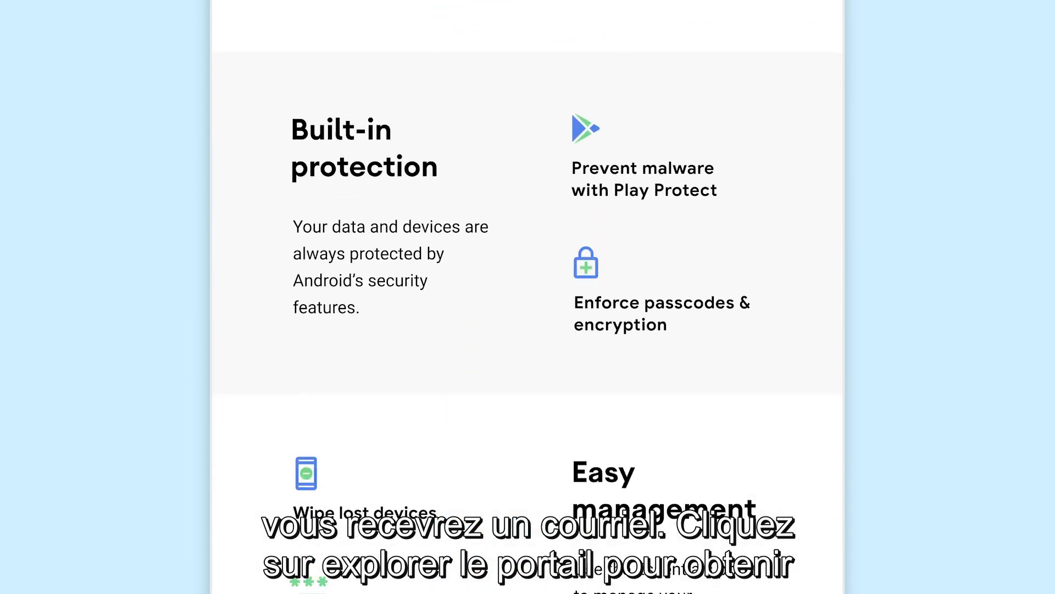
- Reach the Essentials portal via the welcome email's EXPLORE THE PORTAL link
scroll("down", 3)
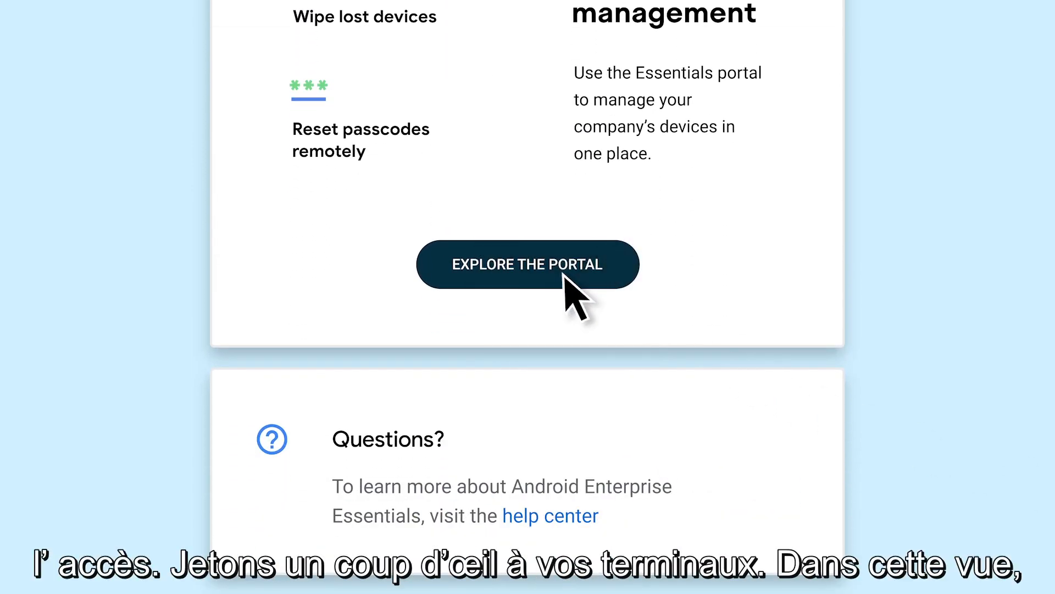
left_click(527, 263)
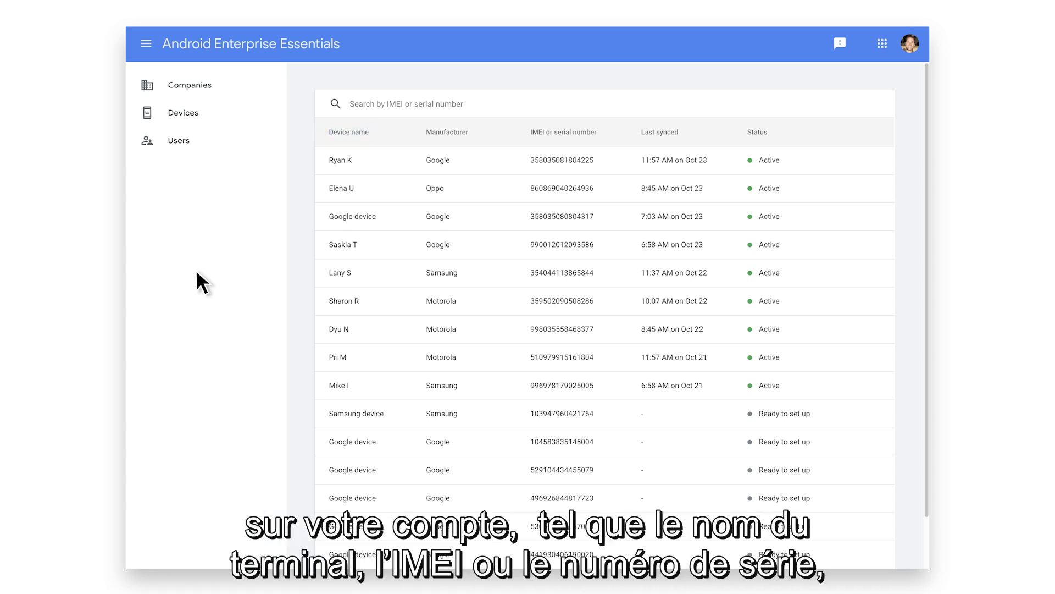
left_click(564, 131)
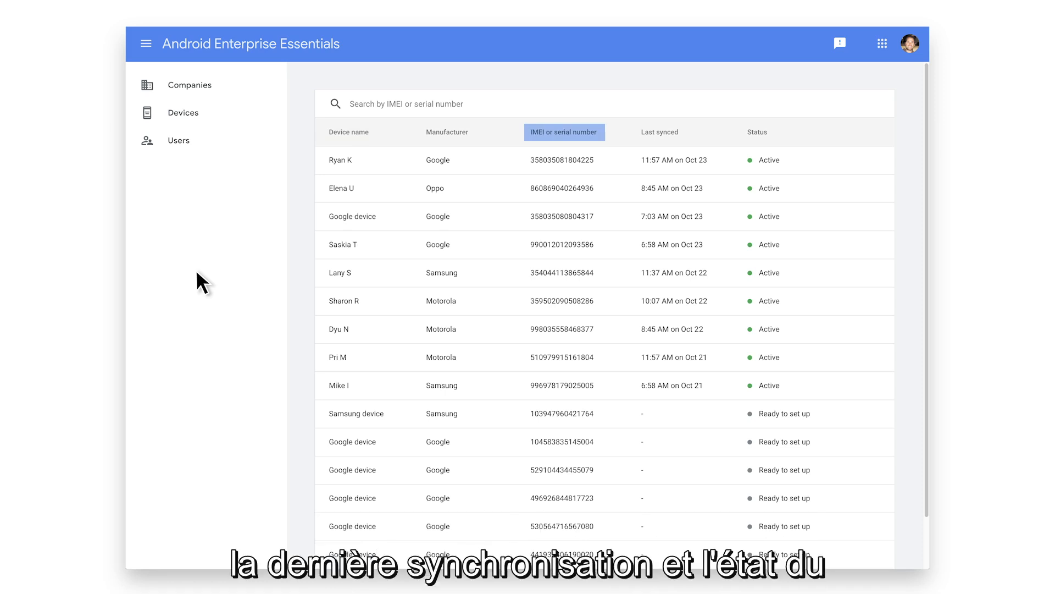
left_click(758, 132)
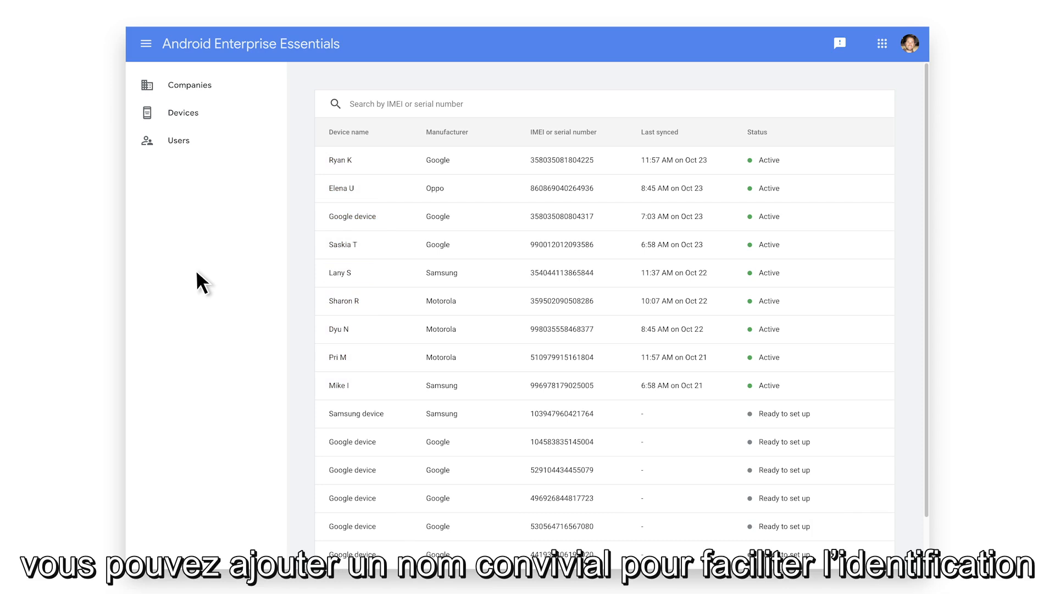
mouse_move(539, 253)
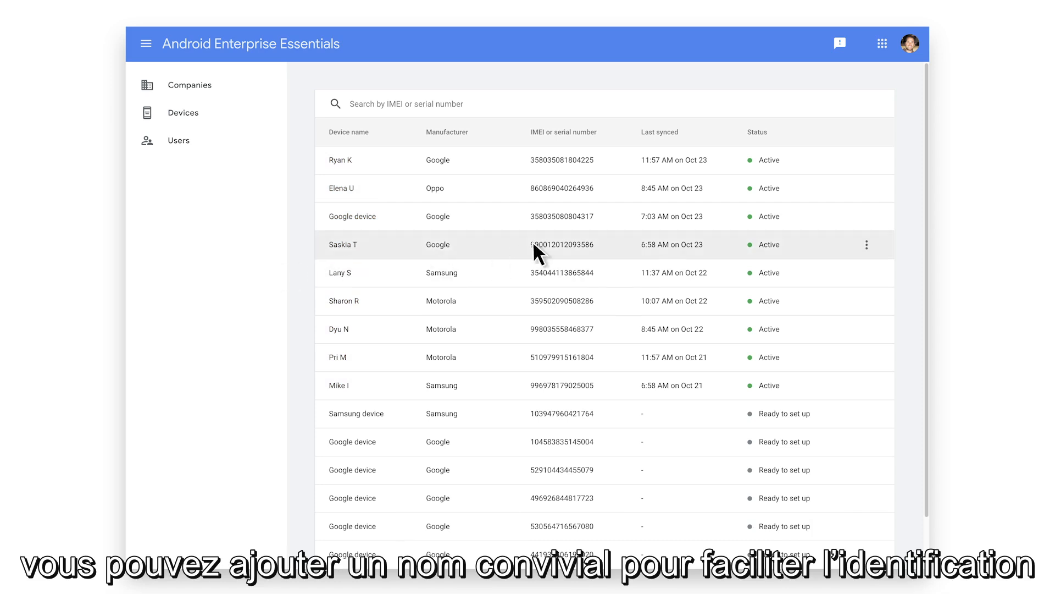
left_click(867, 217)
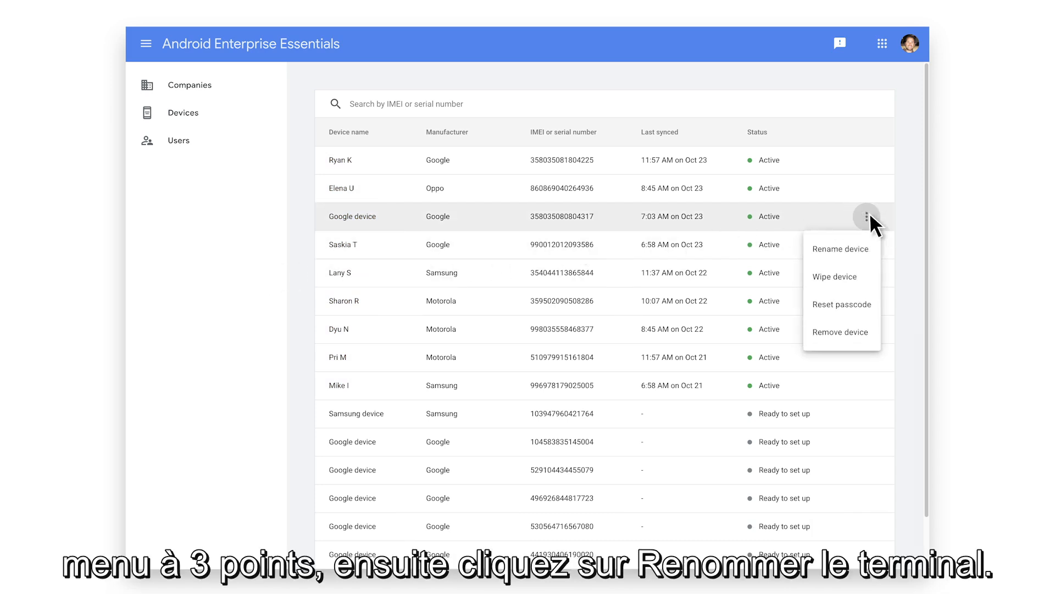
left_click(840, 248)
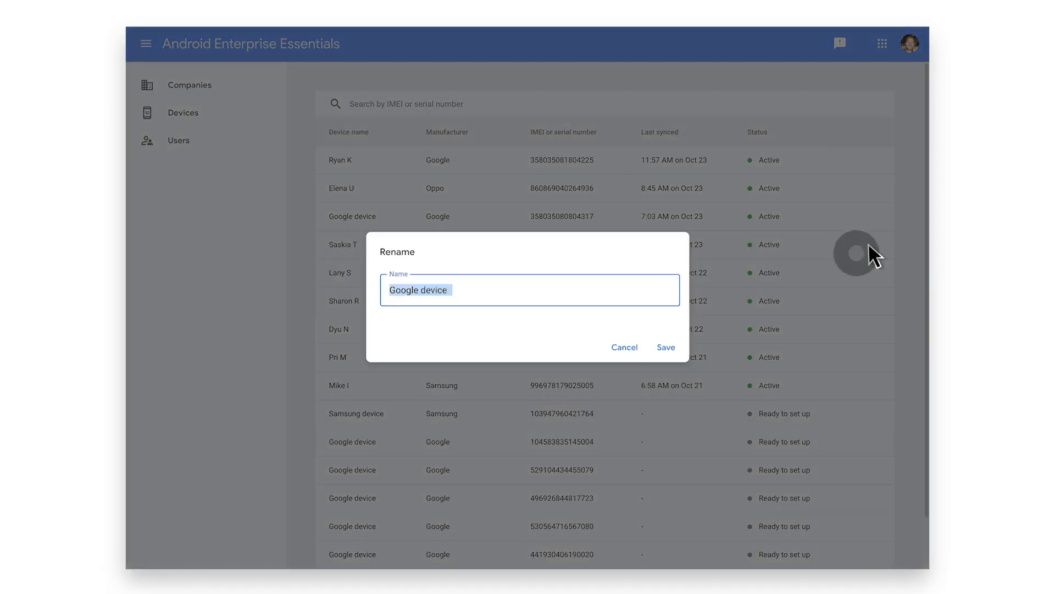
type("James N")
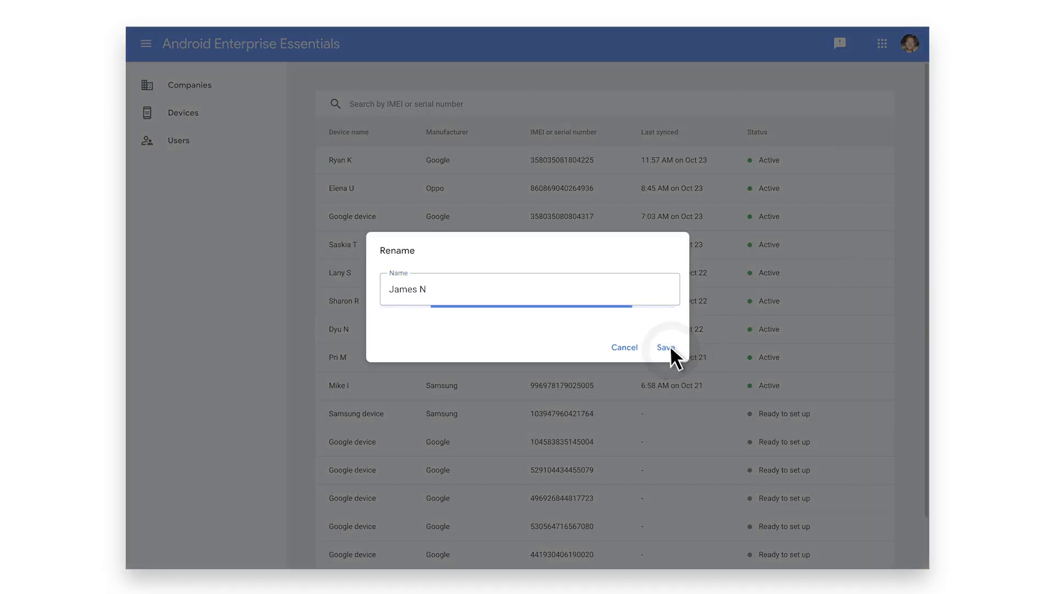
left_click(666, 347)
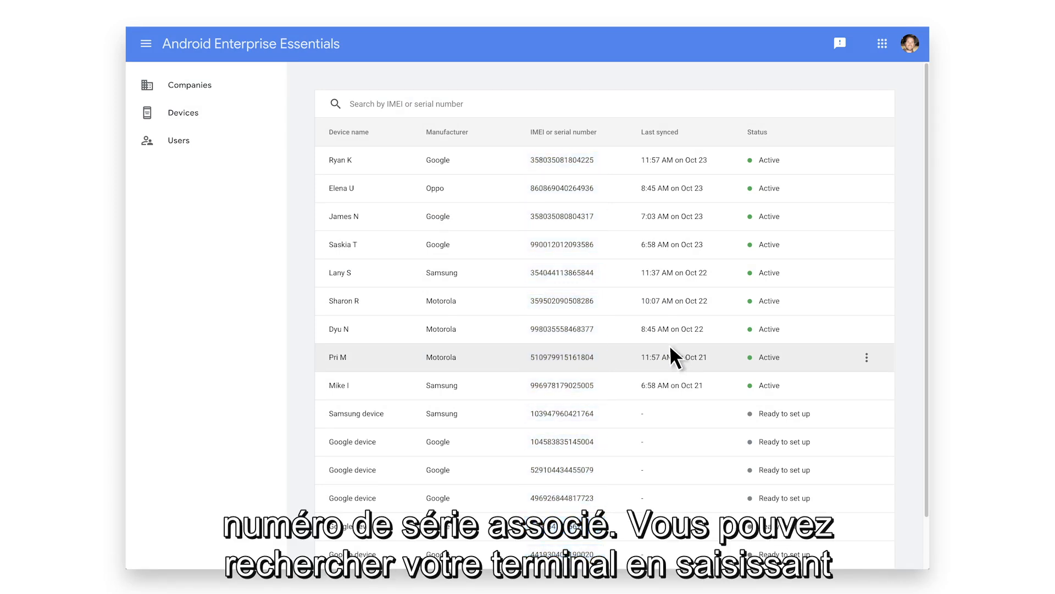
mouse_move(491, 105)
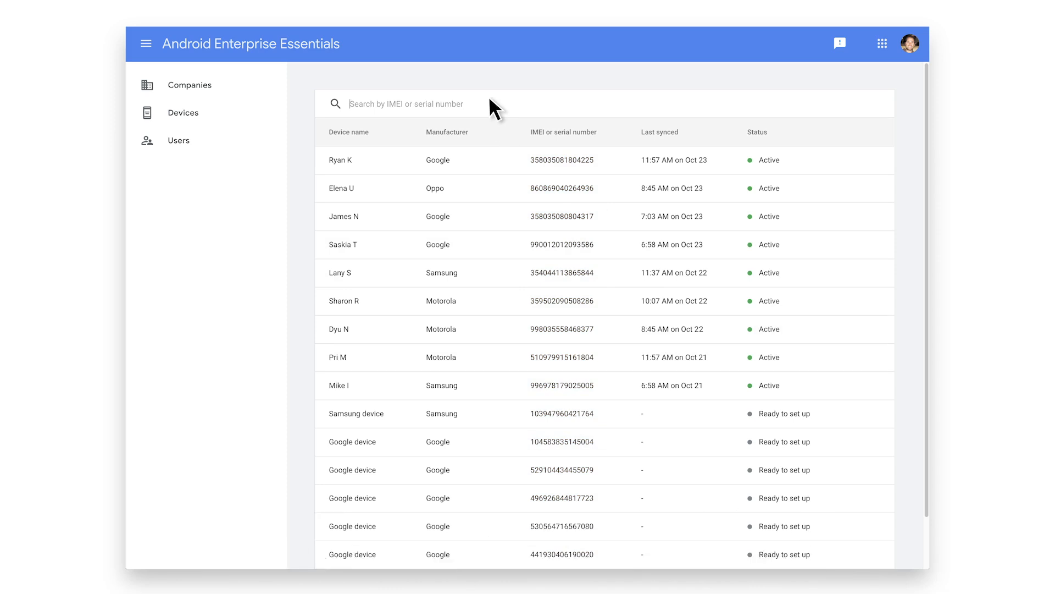
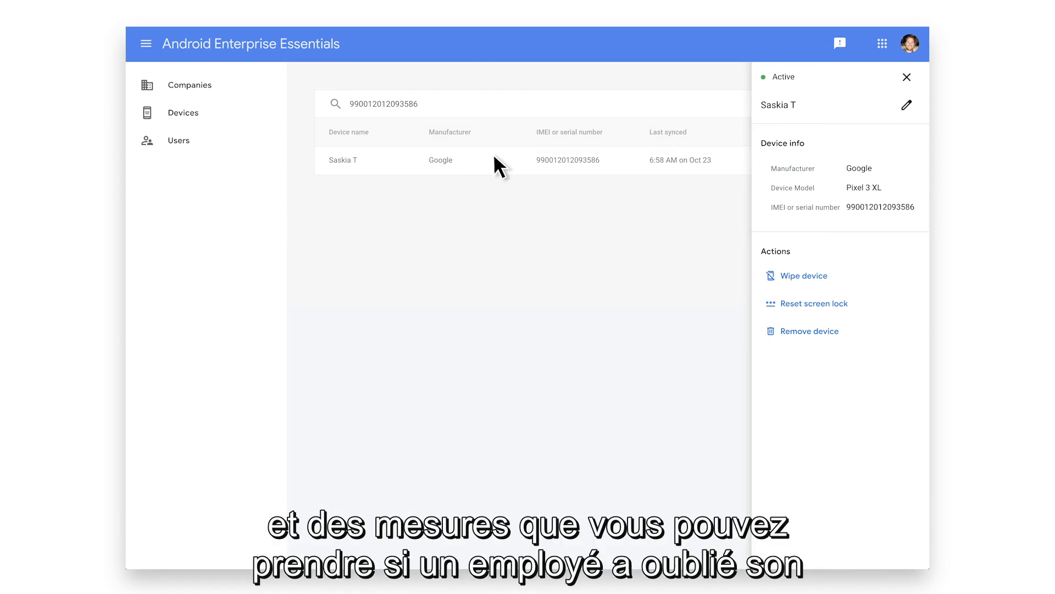
mouse_move(733, 269)
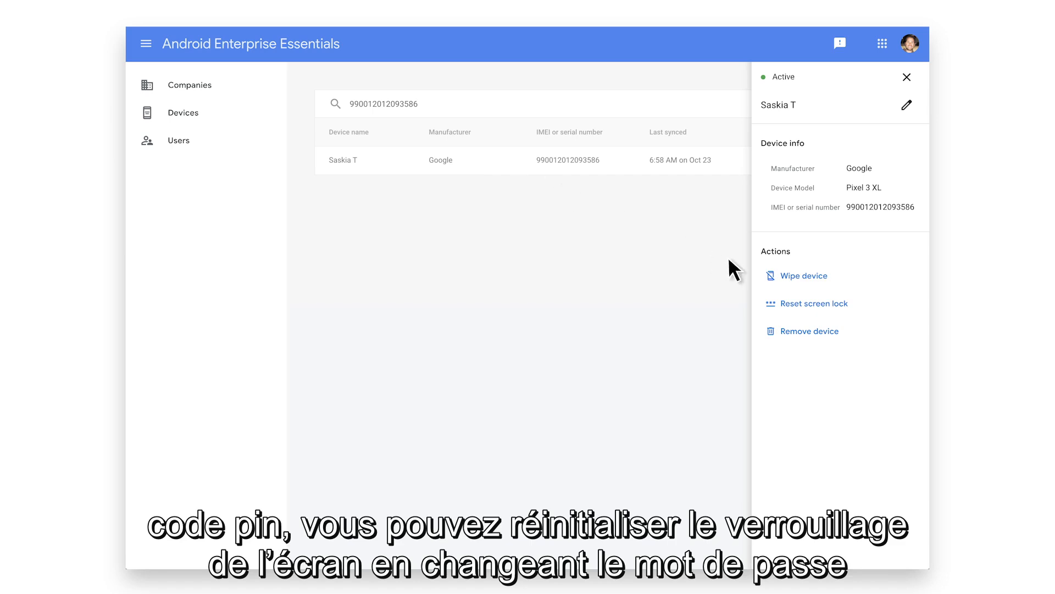
left_click(814, 304)
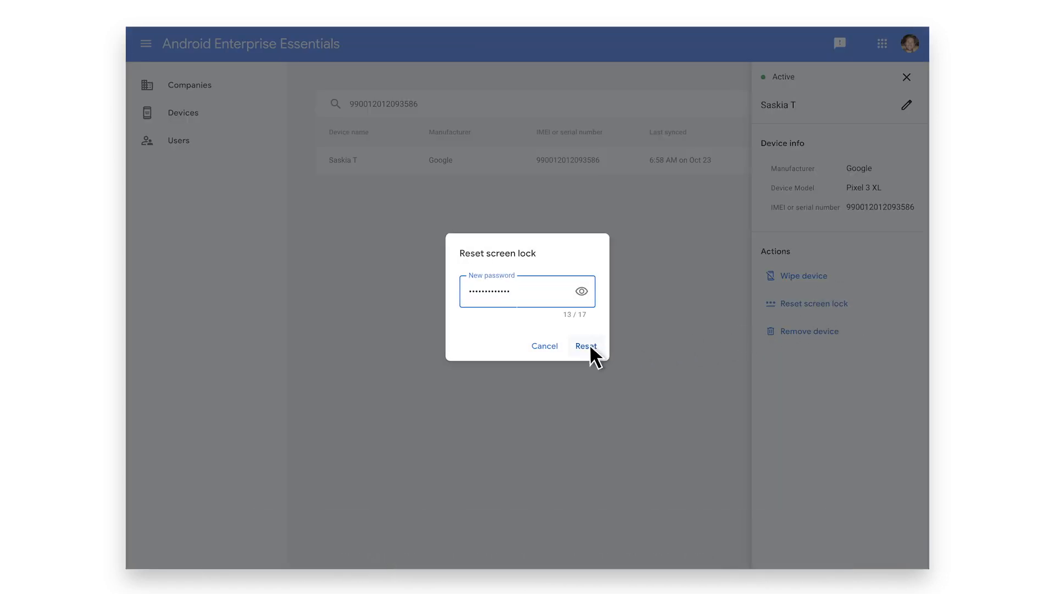
left_click(585, 345)
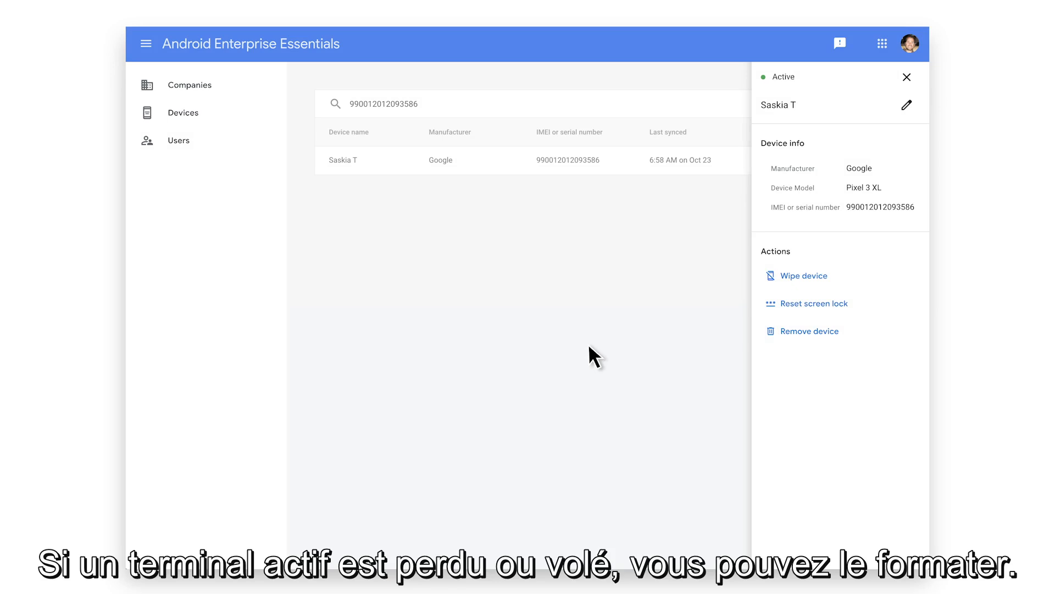
left_click(804, 274)
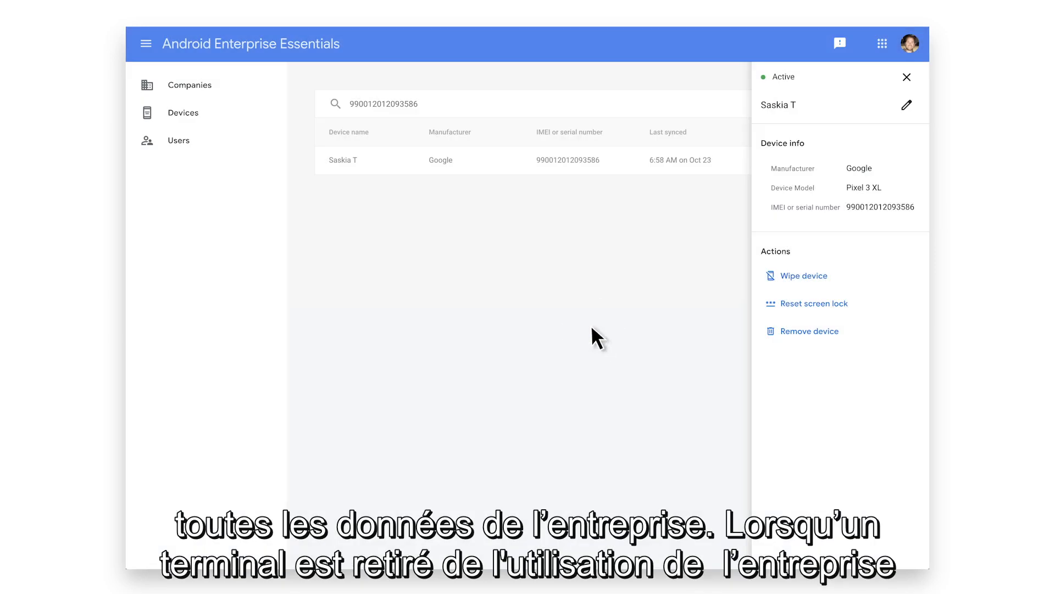
mouse_move(667, 344)
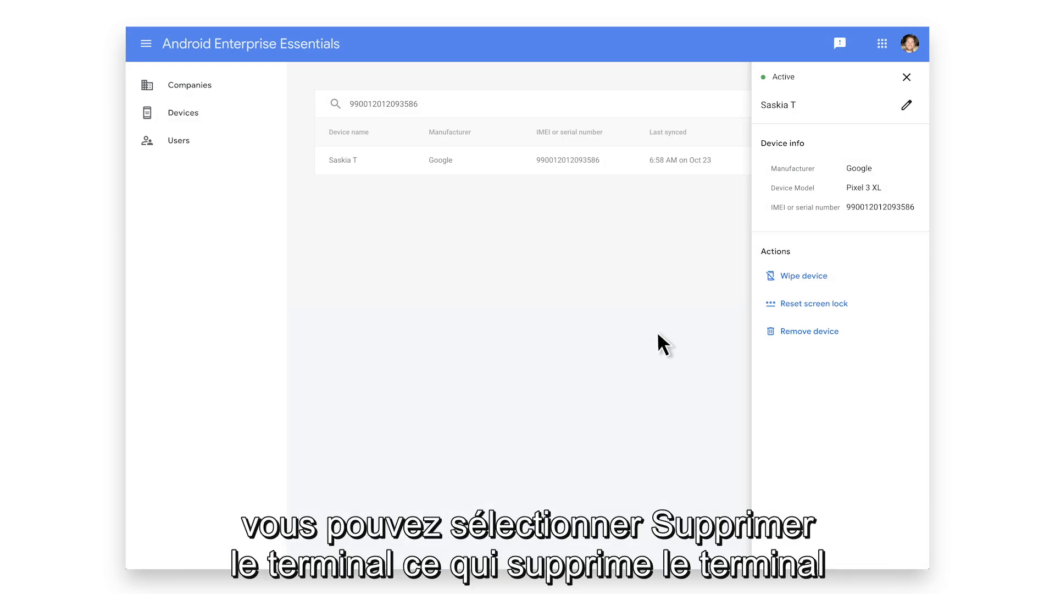
left_click(809, 331)
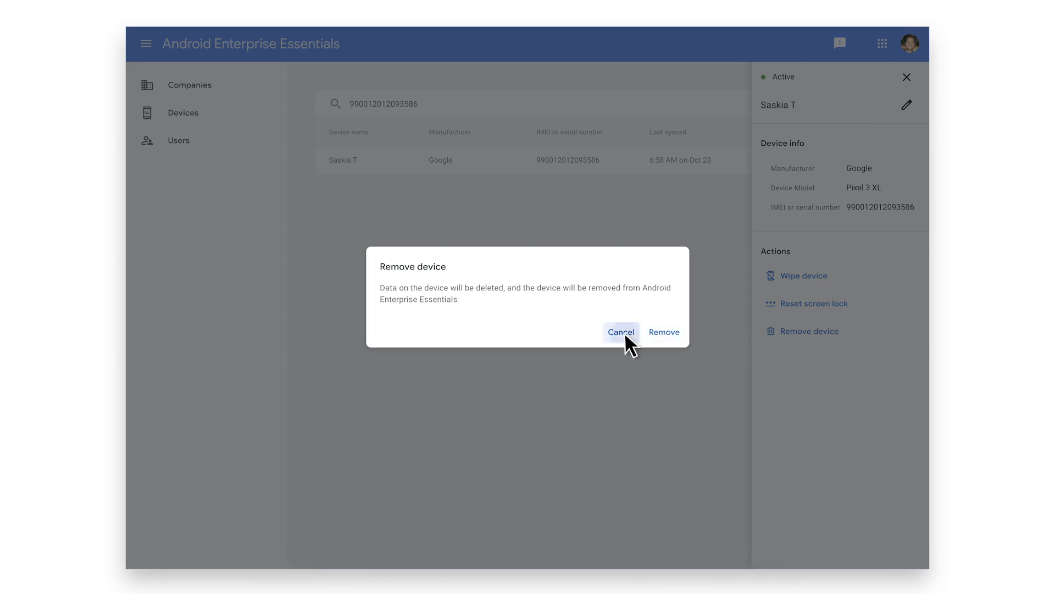
left_click(620, 332)
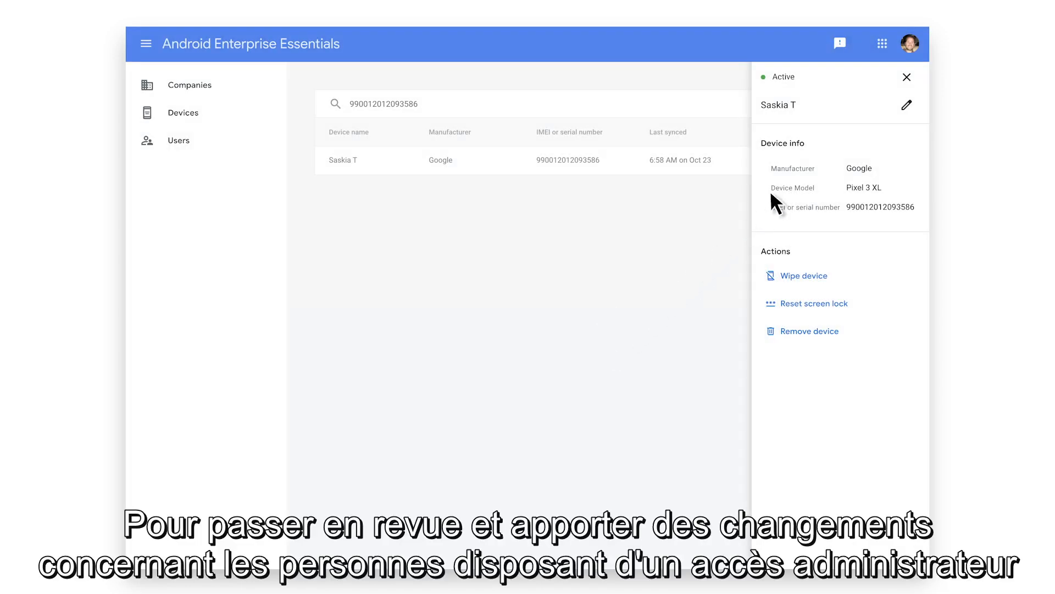
left_click(907, 76)
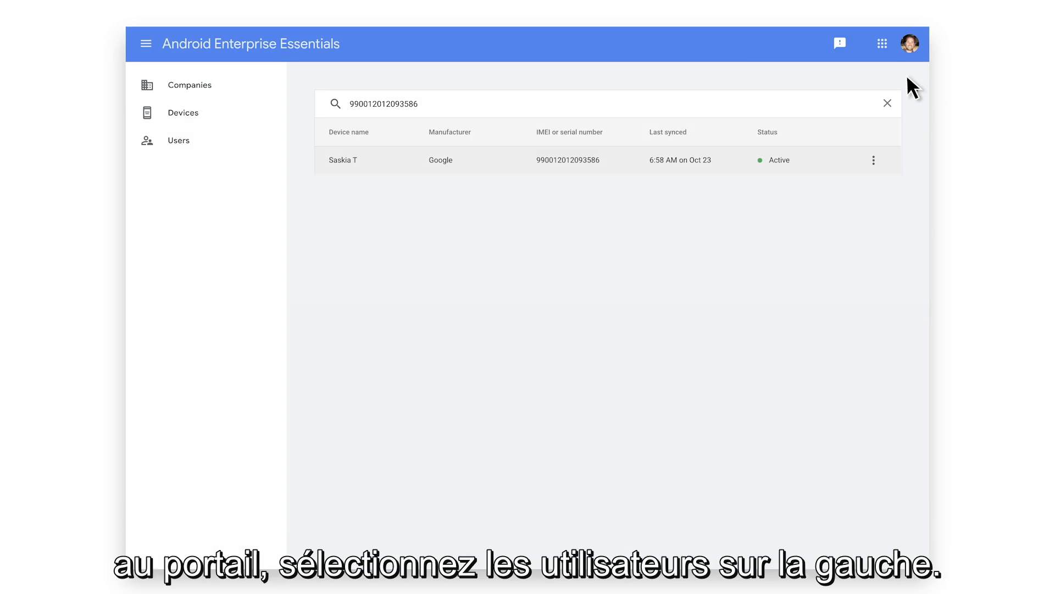
- Show the Users page listing the three Owner admin emails
left_click(178, 140)
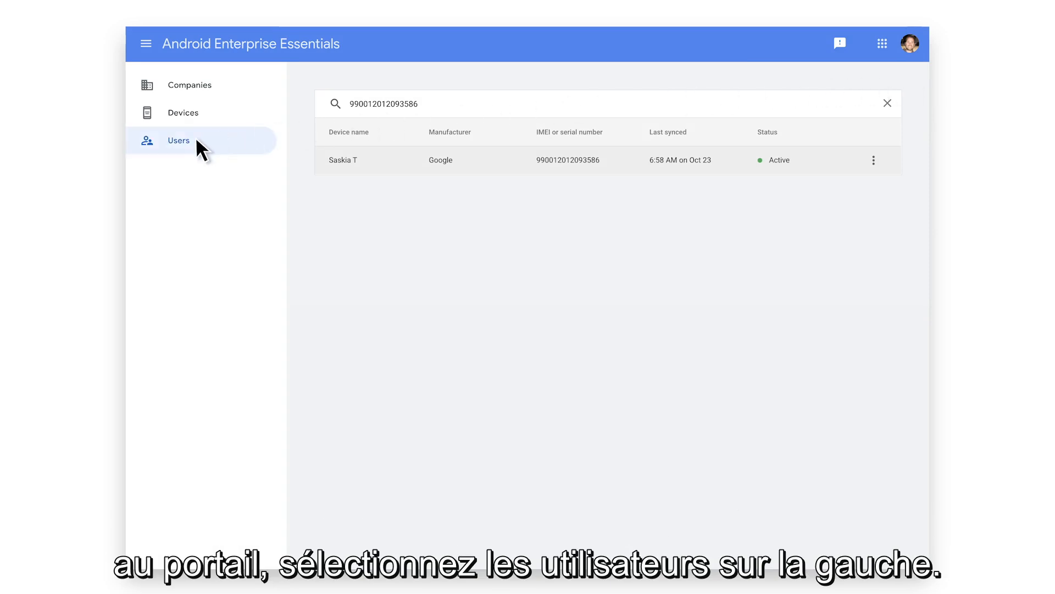
left_click(178, 139)
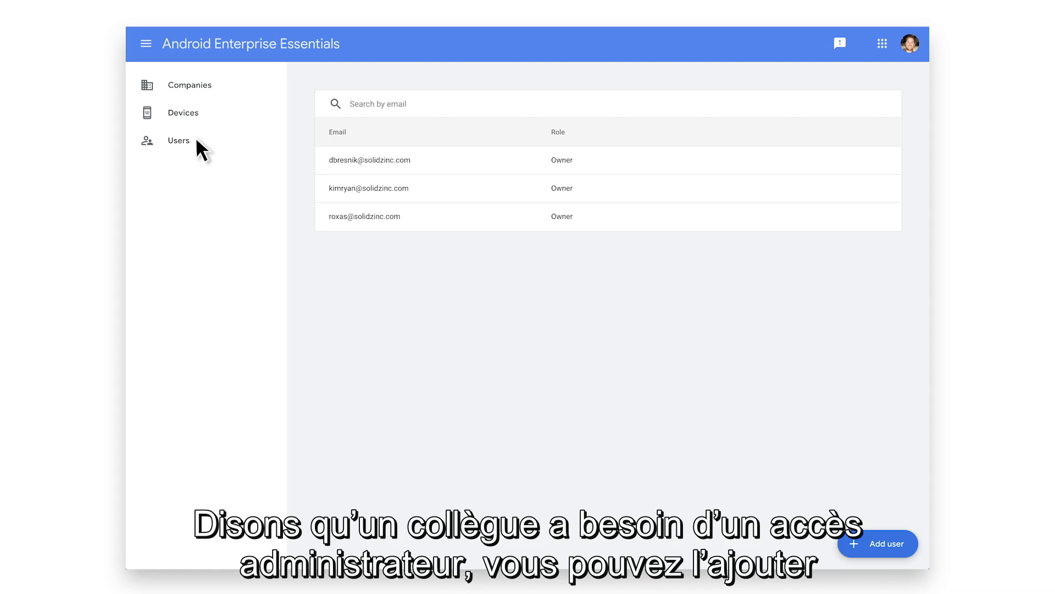
mouse_move(674, 434)
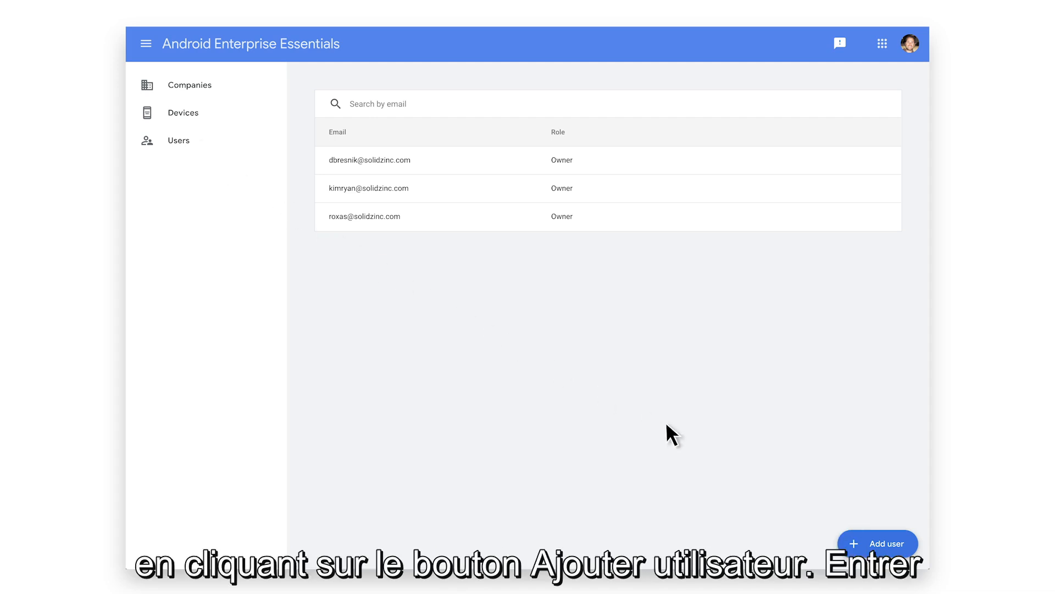
left_click(878, 544)
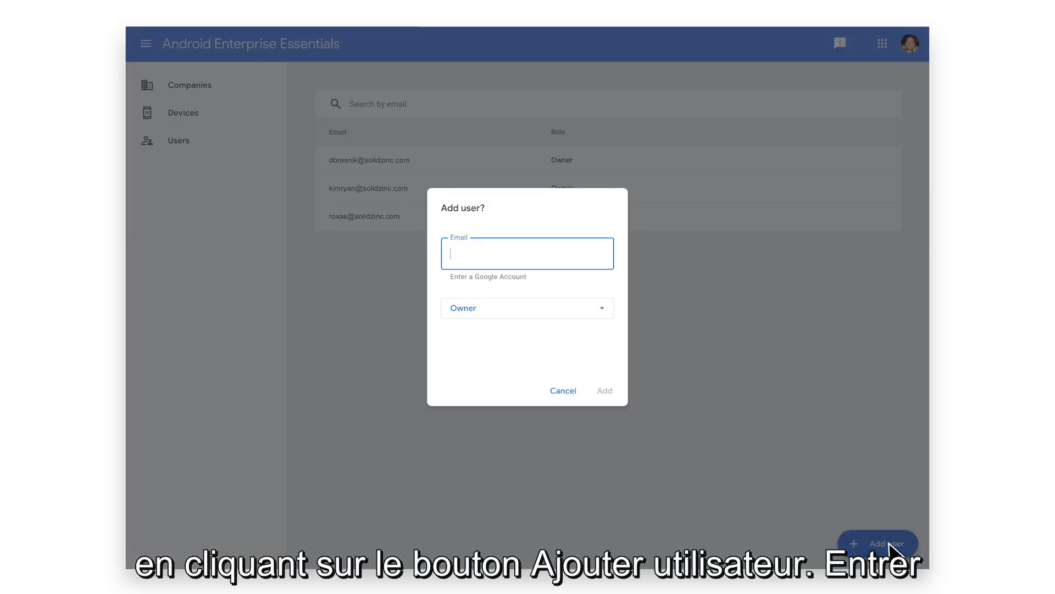
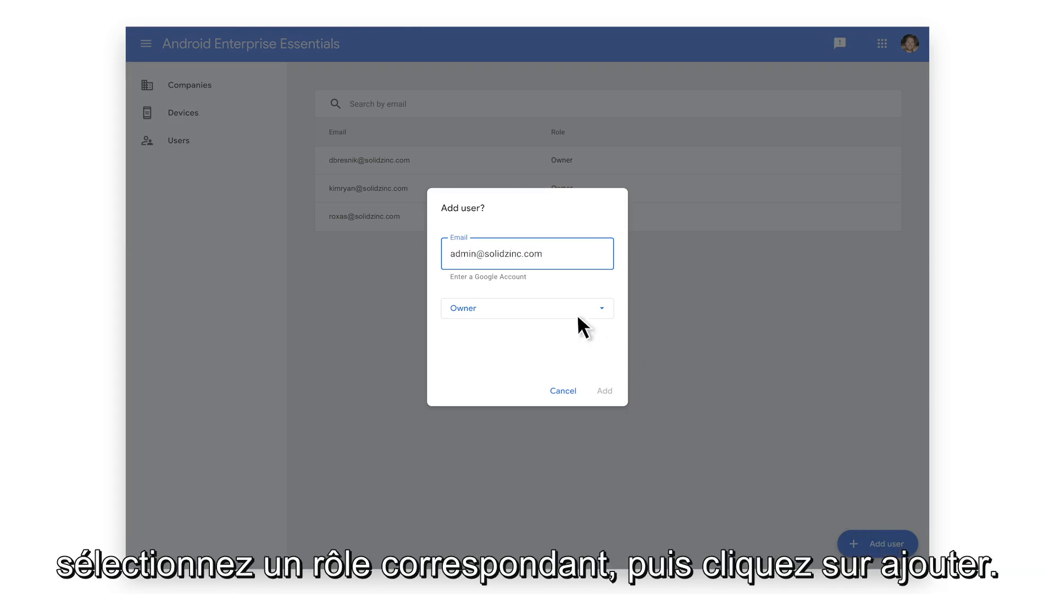
left_click(527, 308)
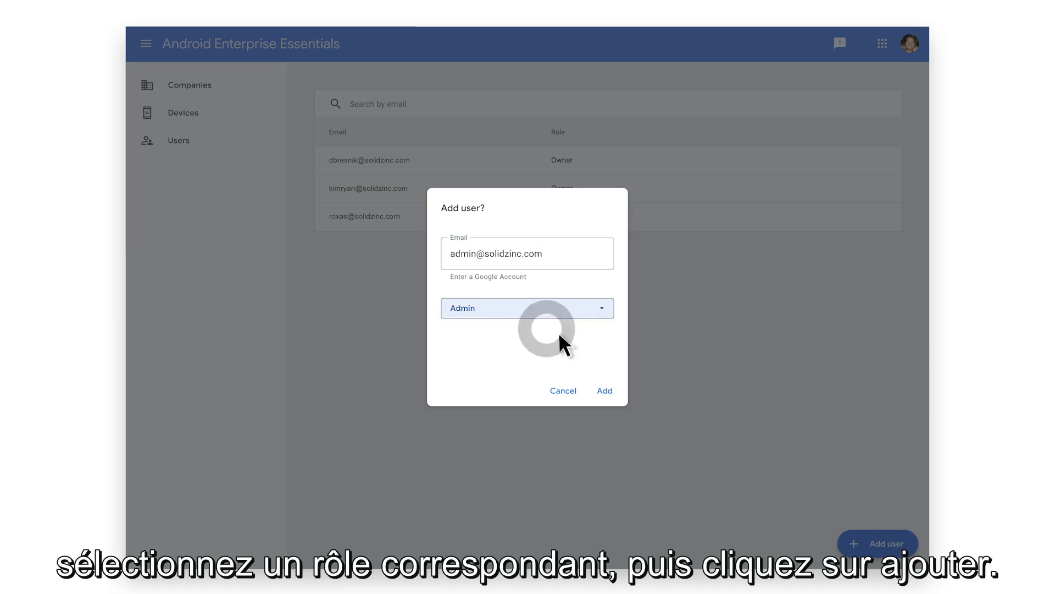
left_click(604, 391)
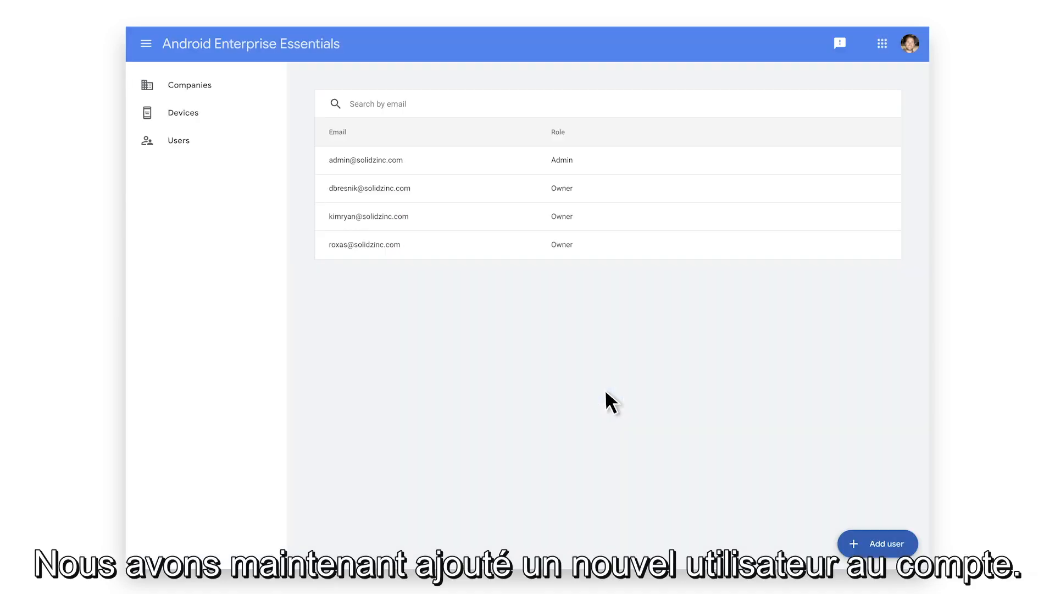